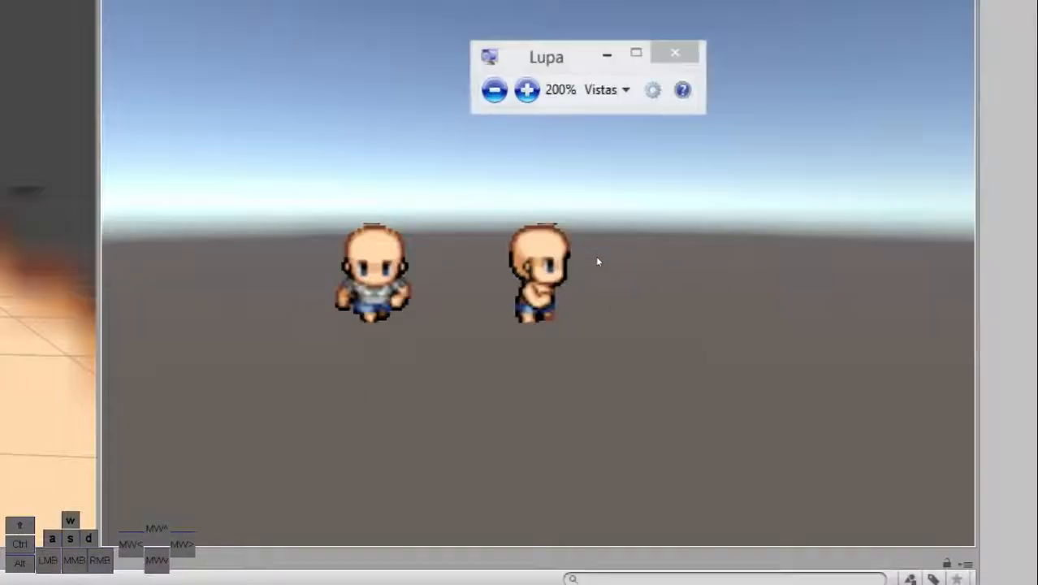
Select the soldier texture in the Textures folder and reveal its default import settings and preview
left_click(673, 52)
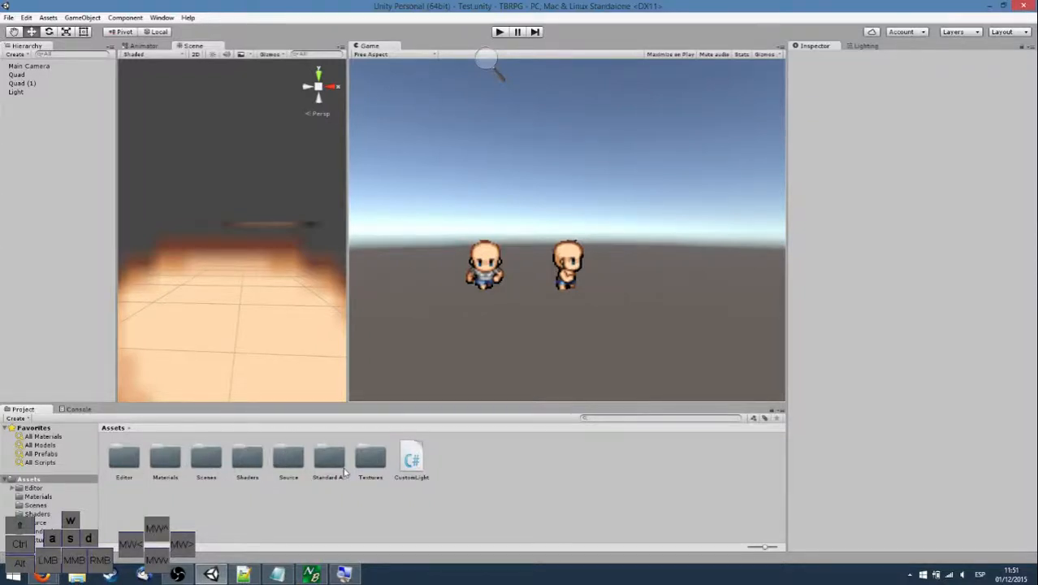
double_click(370, 456)
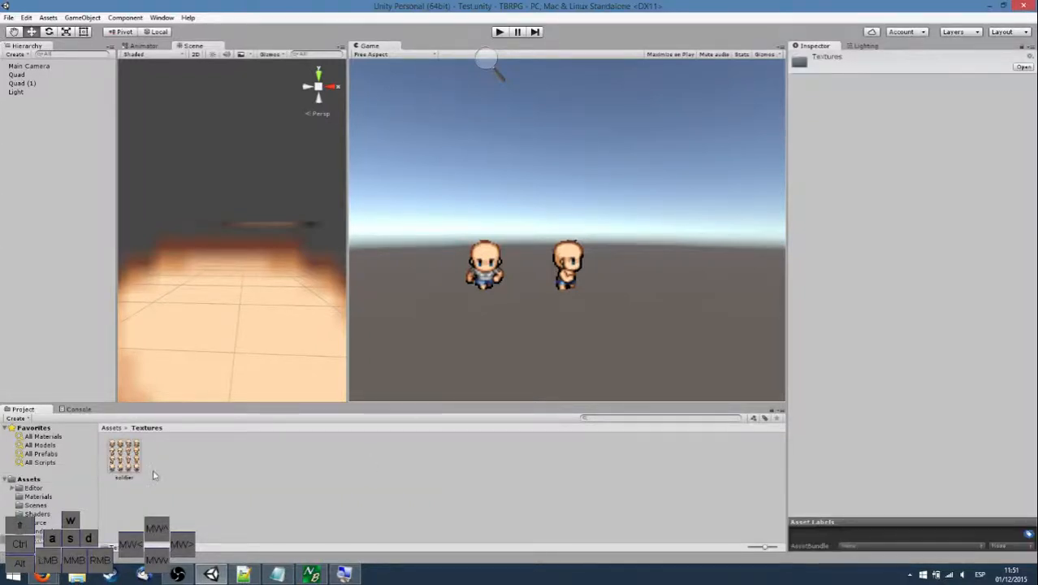
left_click(124, 451)
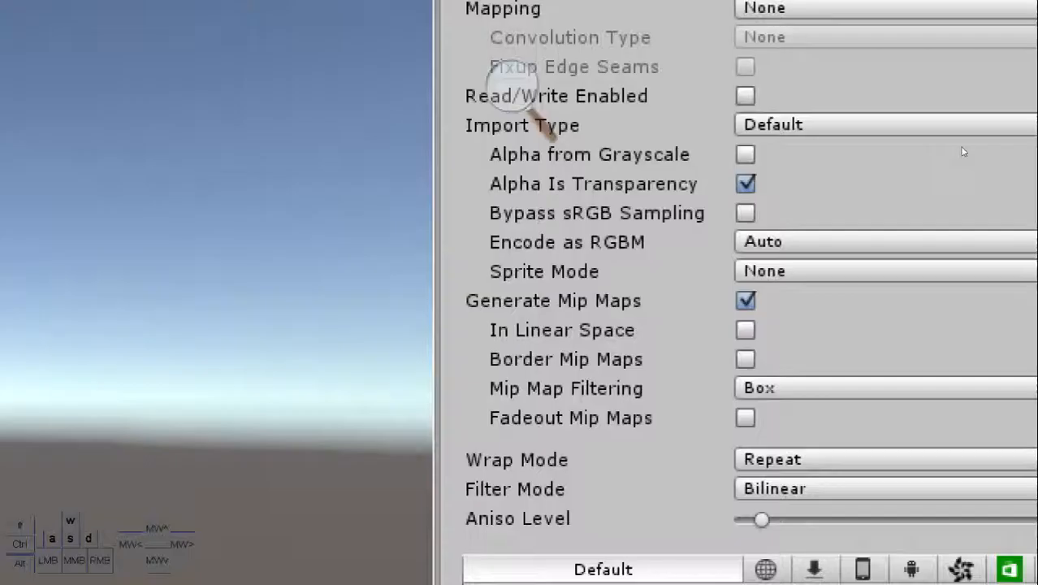
scroll("down", 3)
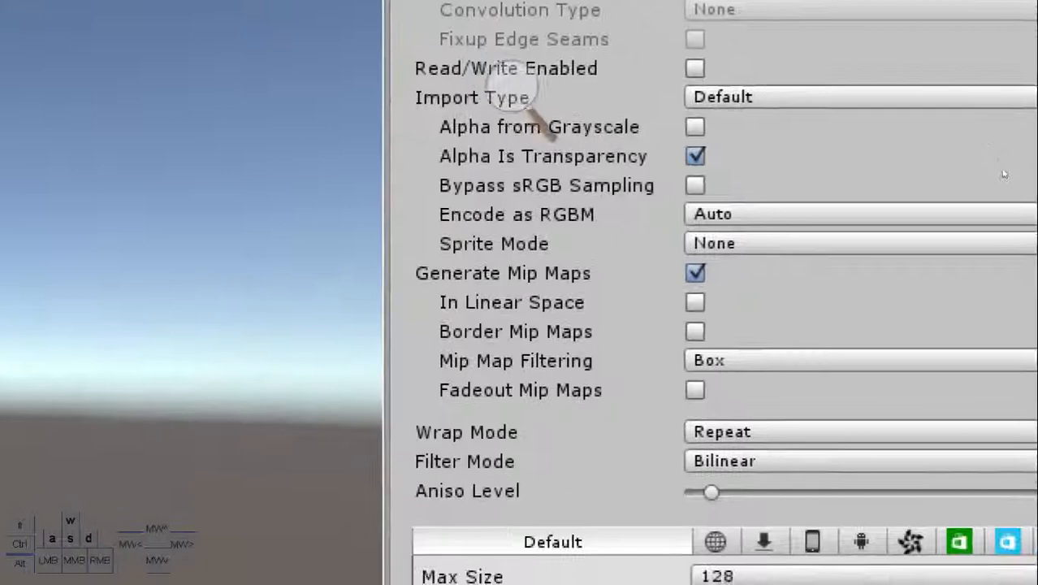
scroll("down", 3)
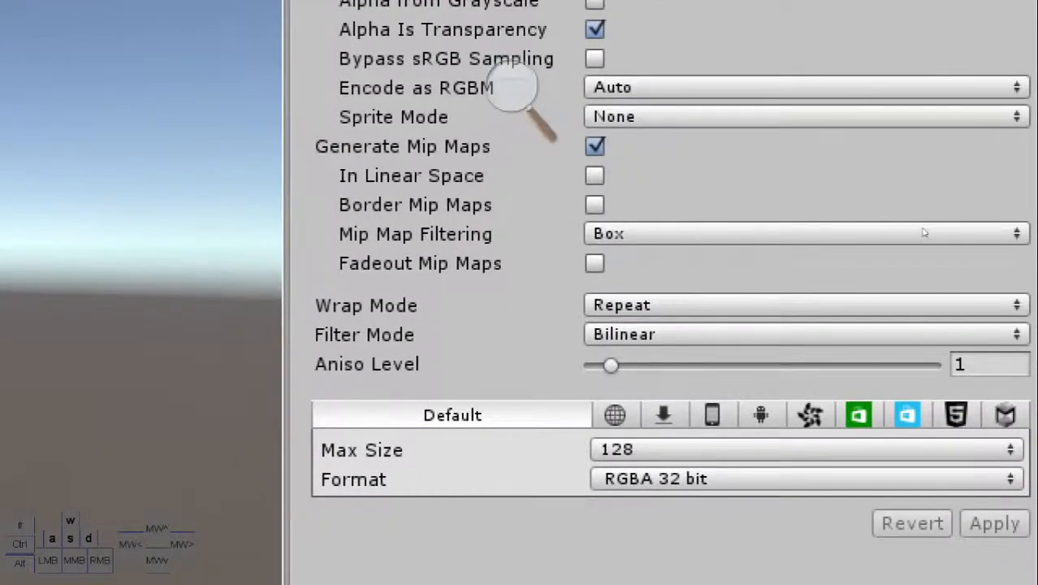
mouse_move(833, 203)
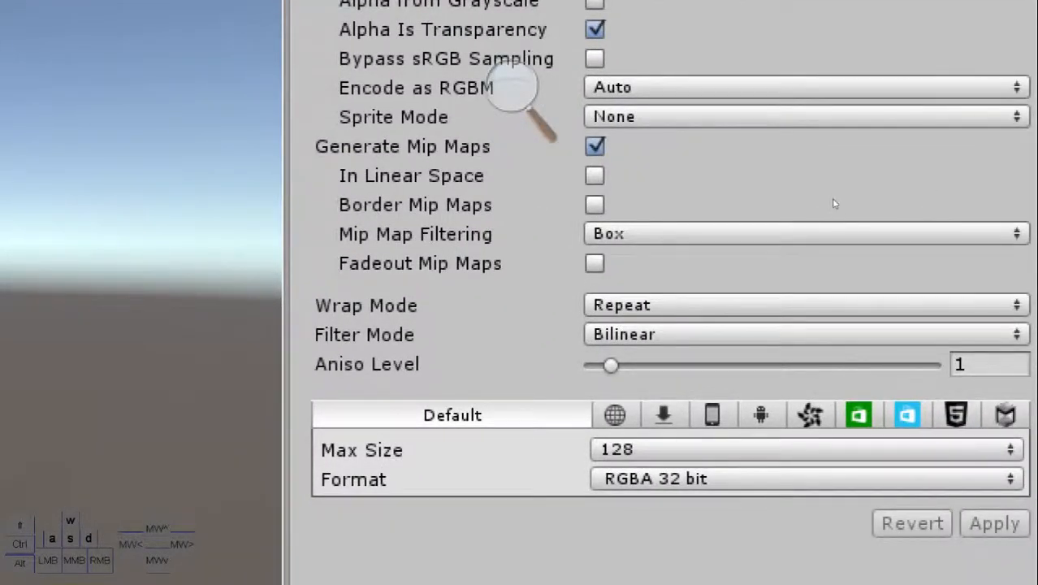
mouse_move(853, 204)
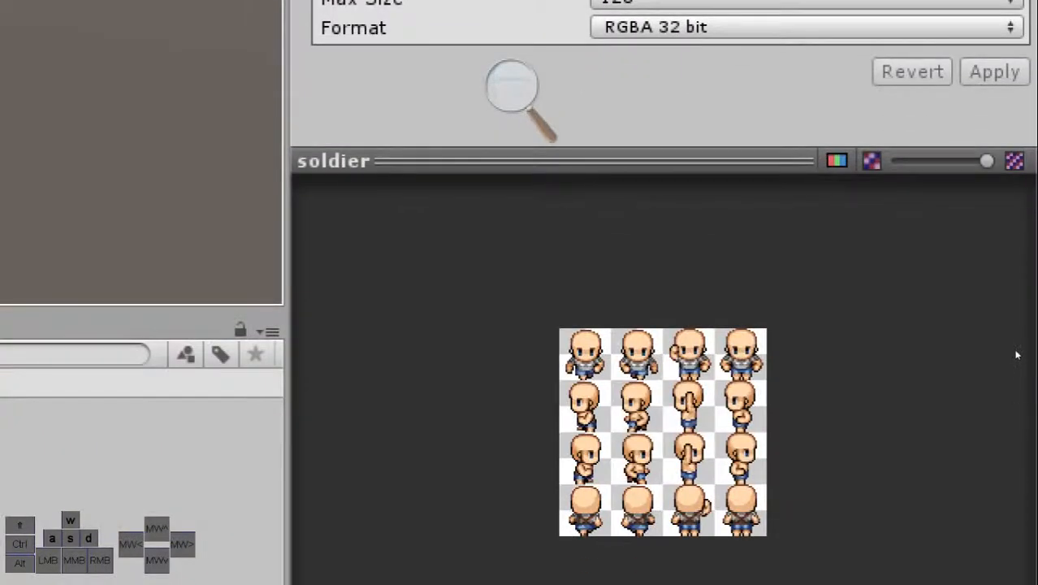
mouse_move(1021, 357)
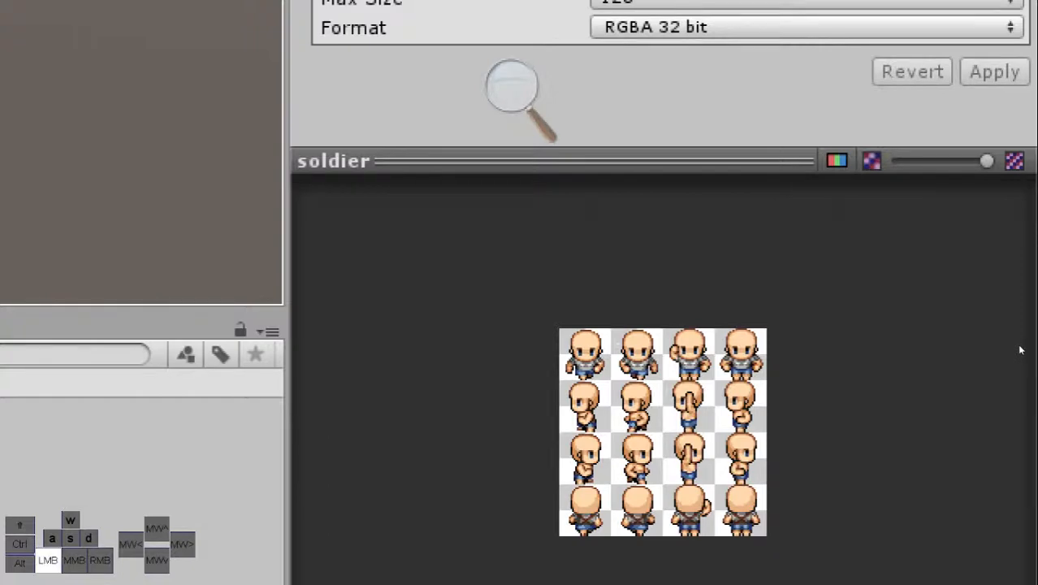
Step the texture preview through Mip 3, 5, 7 and 1, then back to full resolution
left_click_drag(988, 161, 950, 161)
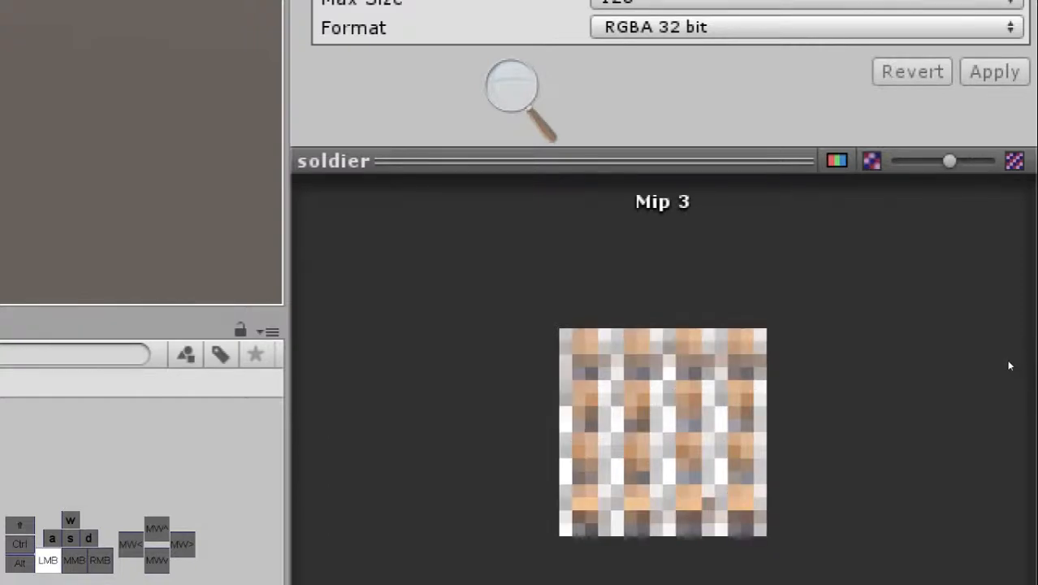
left_click_drag(949, 161, 922, 161)
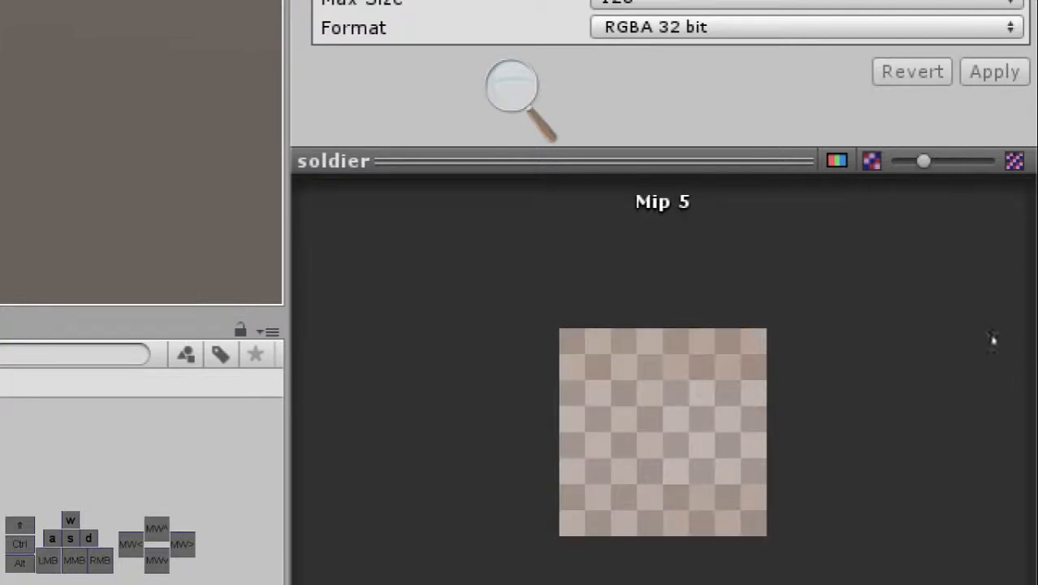
left_click_drag(923, 161, 900, 161)
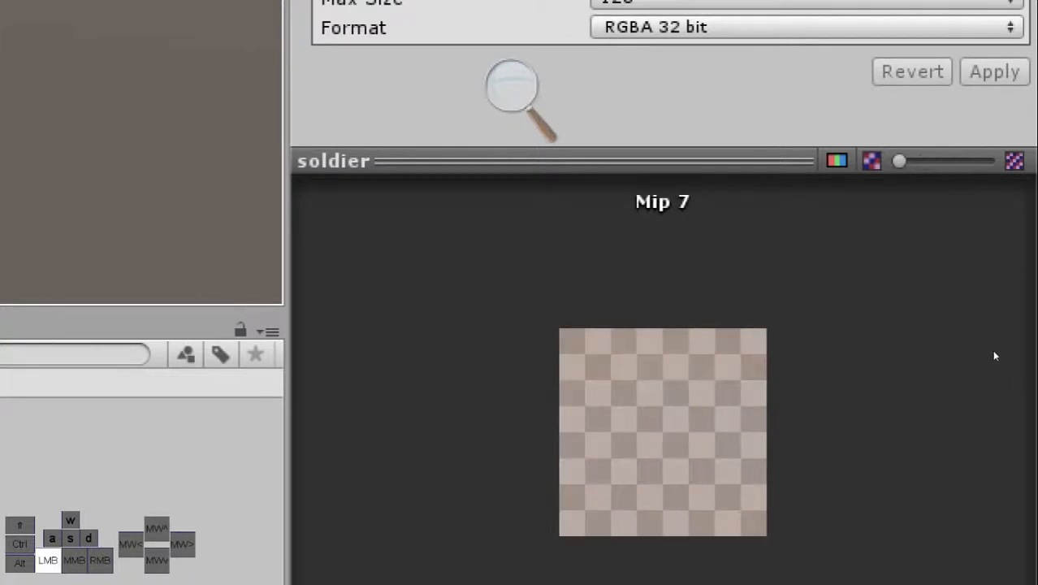
left_click_drag(899, 161, 950, 161)
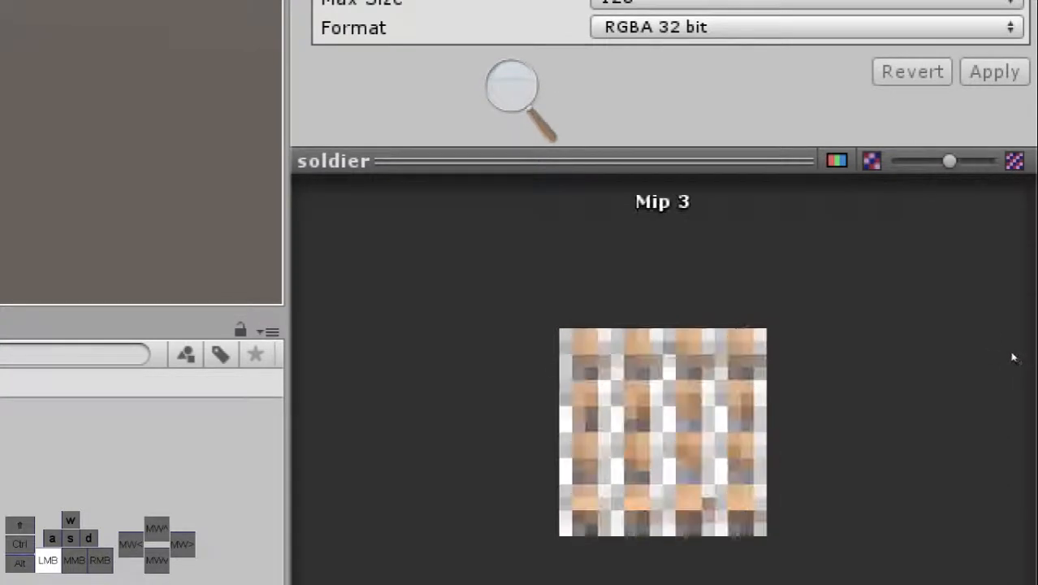
left_click_drag(948, 161, 987, 161)
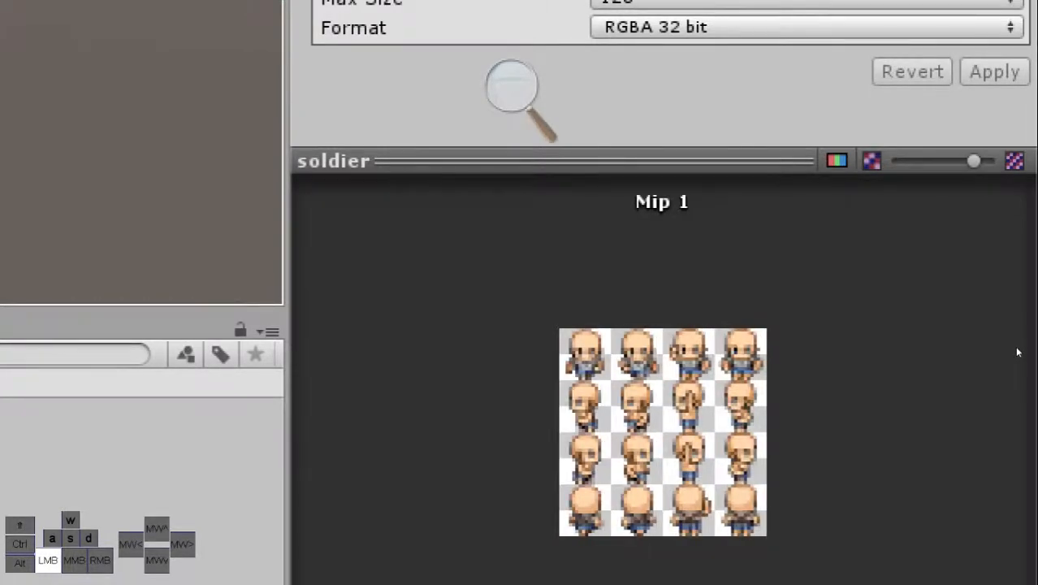
left_click_drag(973, 161, 950, 161)
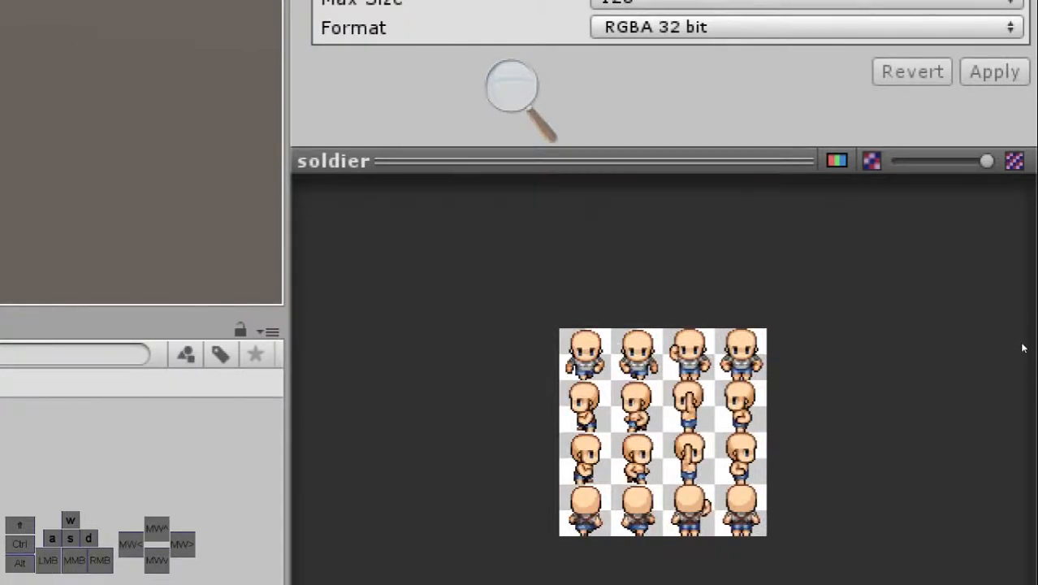
mouse_move(966, 364)
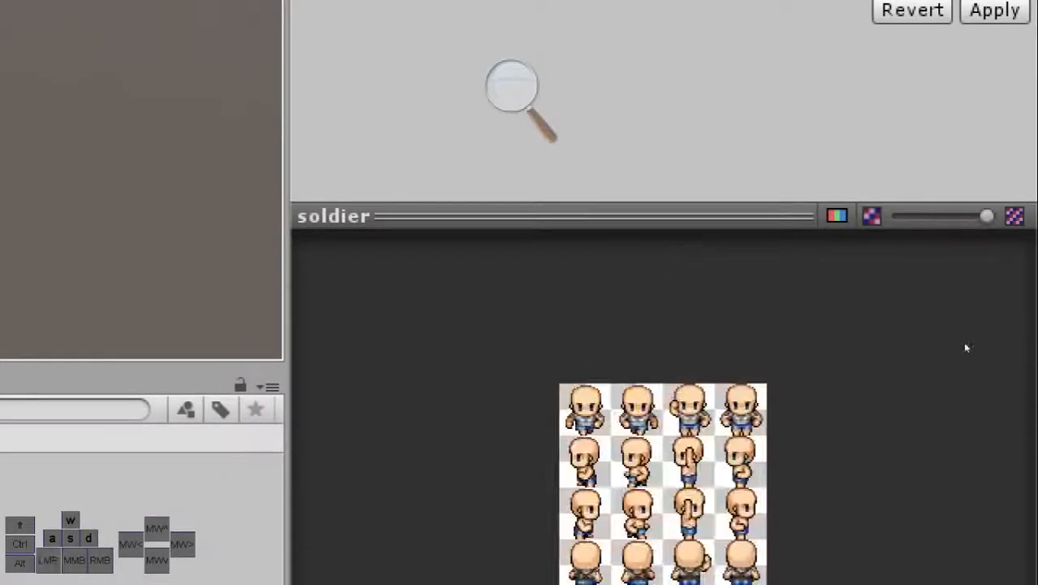
Turn off Generate Mip Maps on the soldier texture and check the sharper Game view
scroll("up", 3)
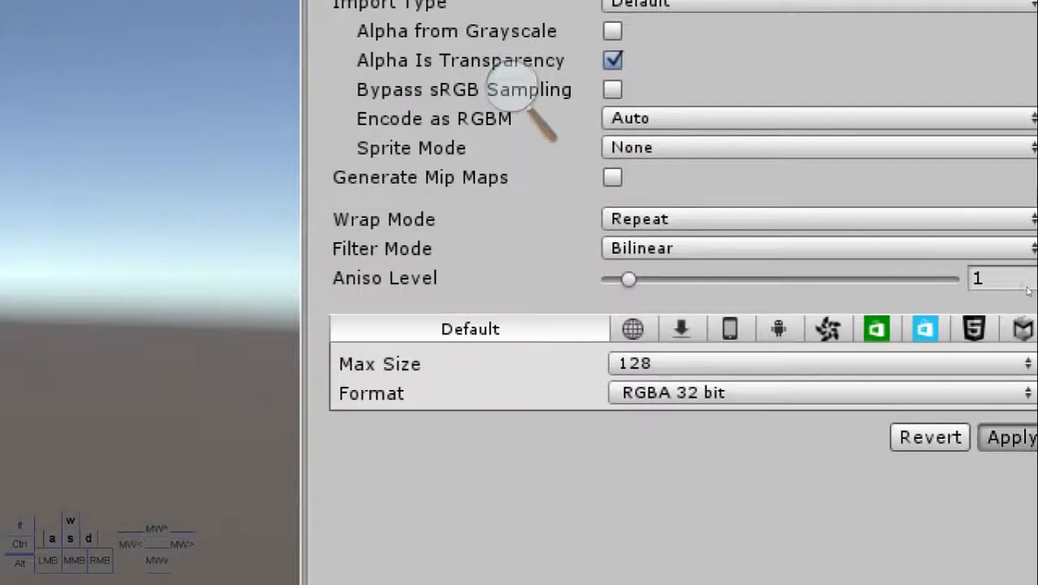
scroll("down", 3)
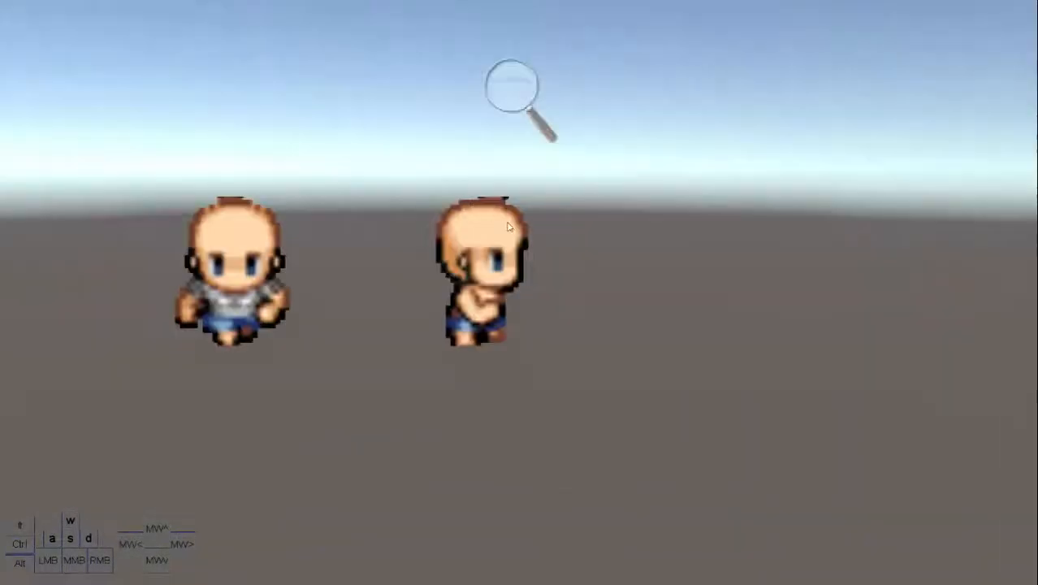
mouse_move(637, 304)
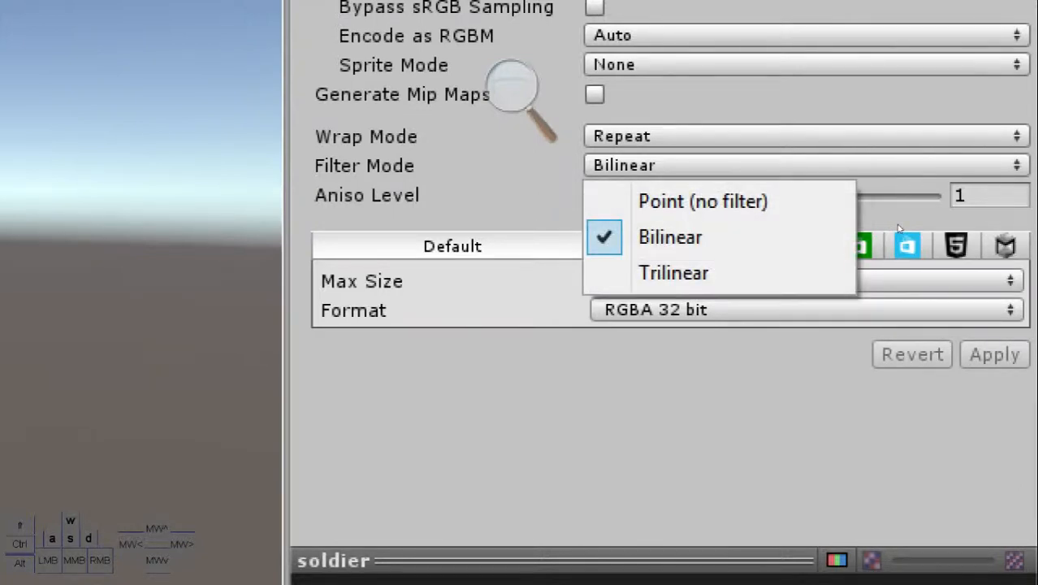
List the soldier texture's Filter Mode choices after inspecting the blurry zoomed sprites
left_click(702, 201)
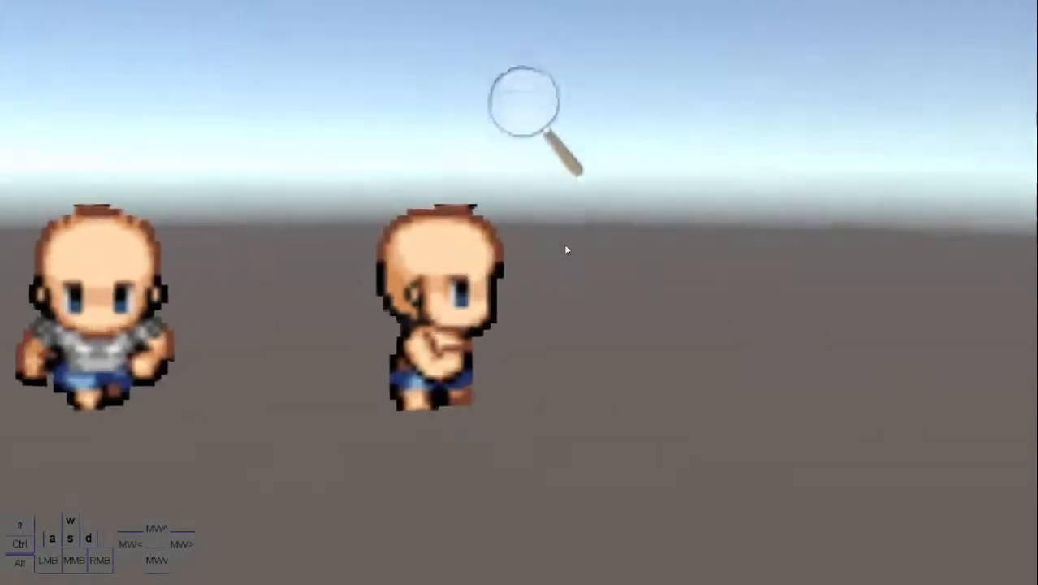
scroll("up", 3)
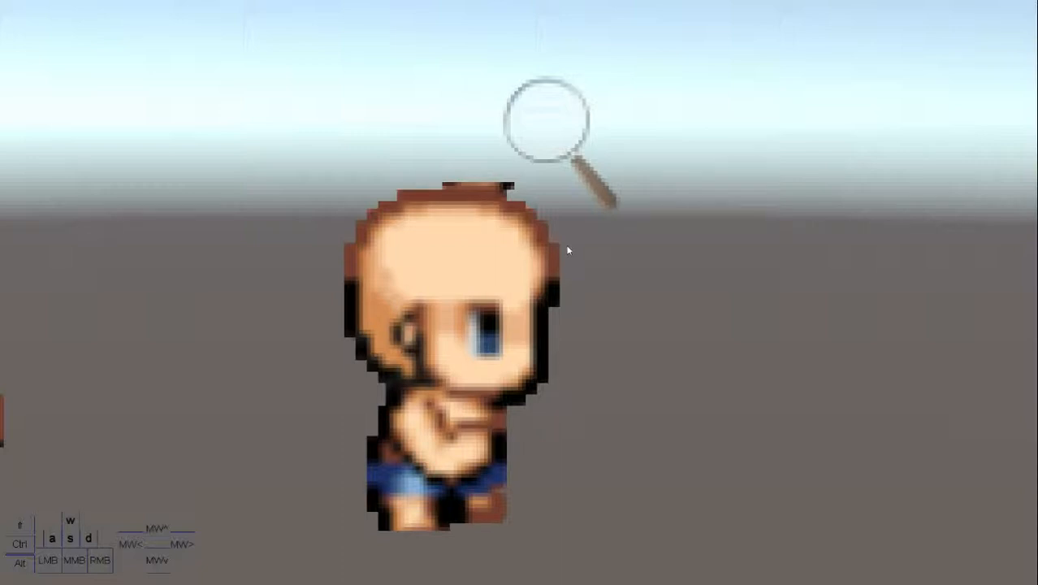
mouse_move(568, 247)
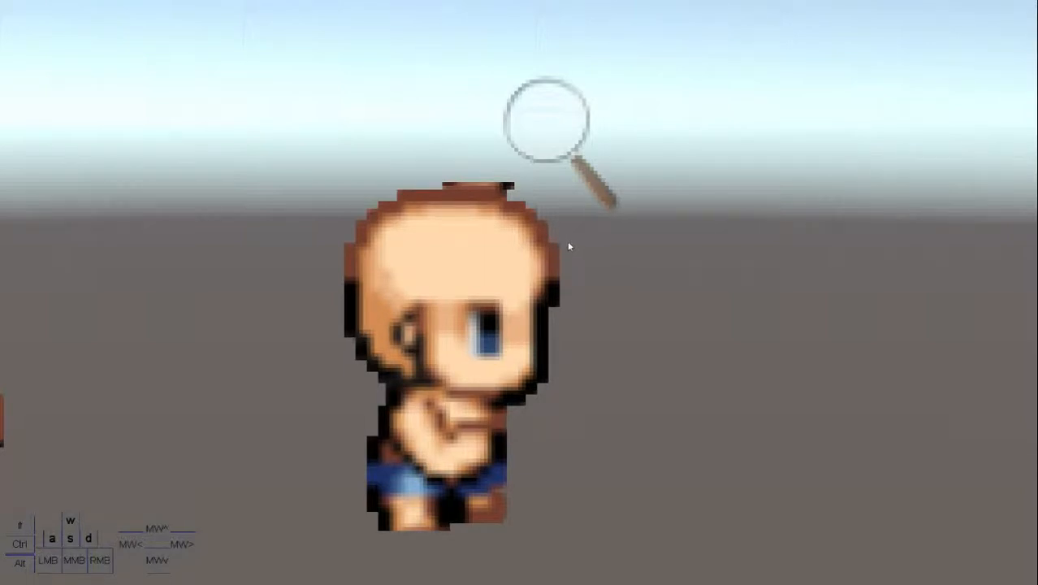
mouse_move(552, 276)
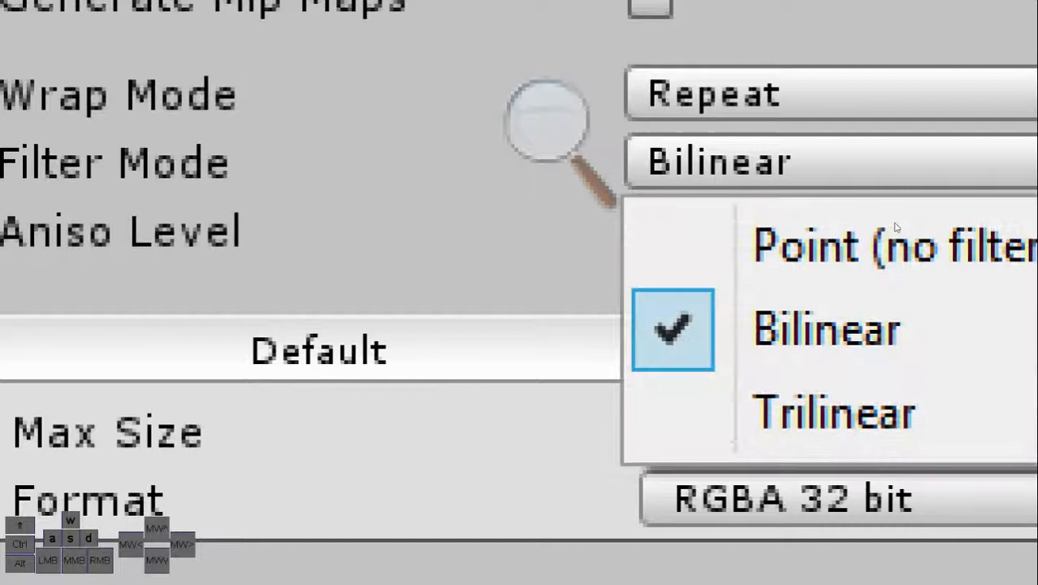
mouse_move(893, 247)
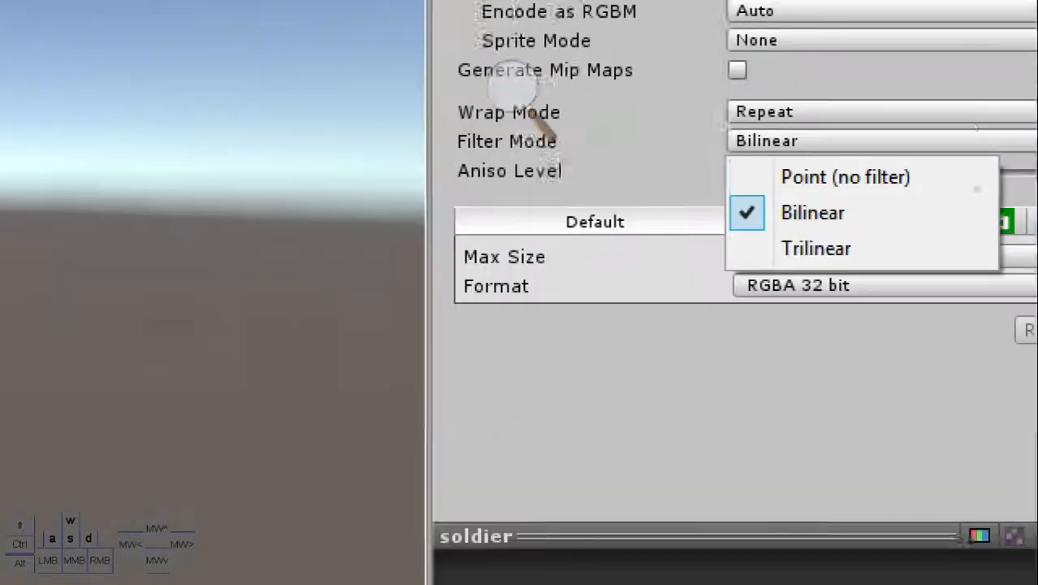
Set the soldier texture to Point (no filter) and apply, giving crisp pixel edges
left_click(845, 175)
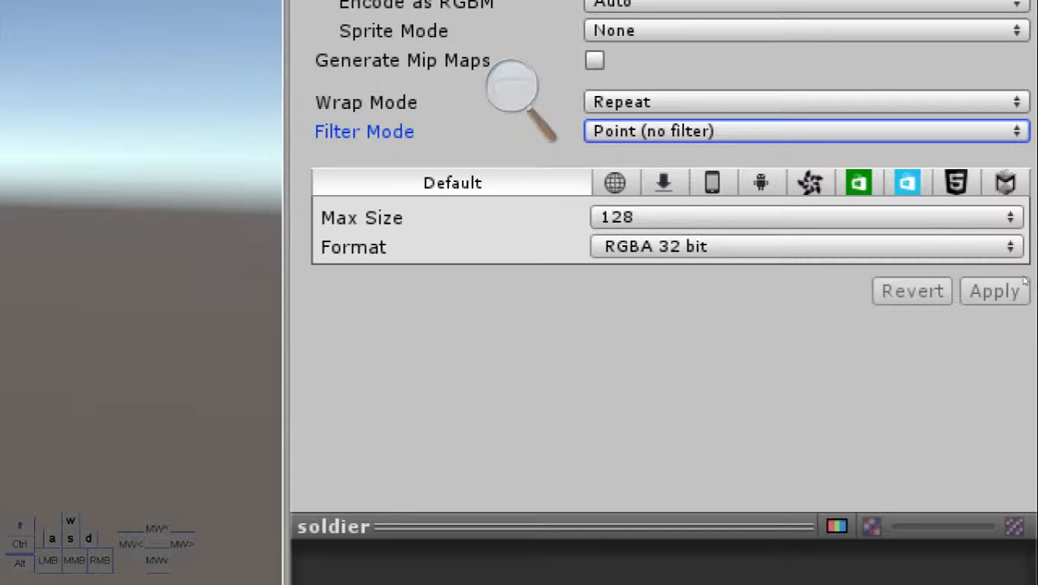
left_click(994, 291)
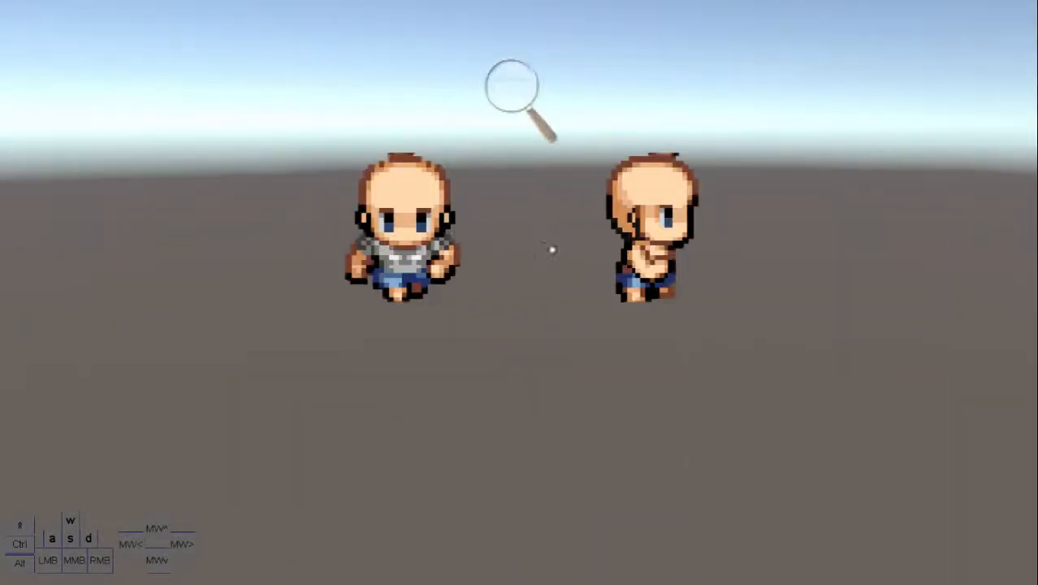
mouse_move(582, 258)
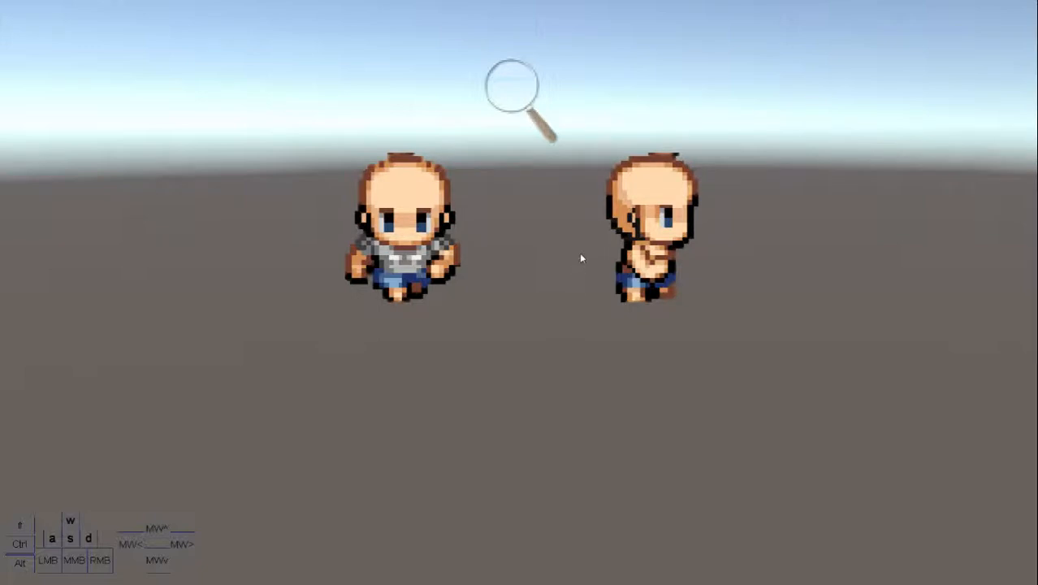
mouse_move(495, 272)
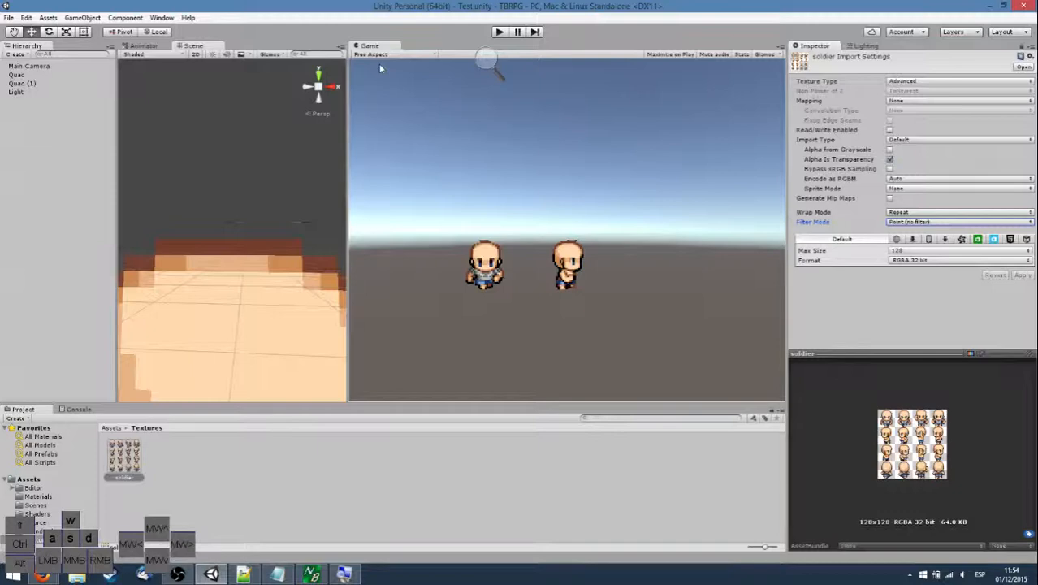
Set the Game view to a small fixed-resolution preset showing both soldiers tiny and crisp
left_click(393, 55)
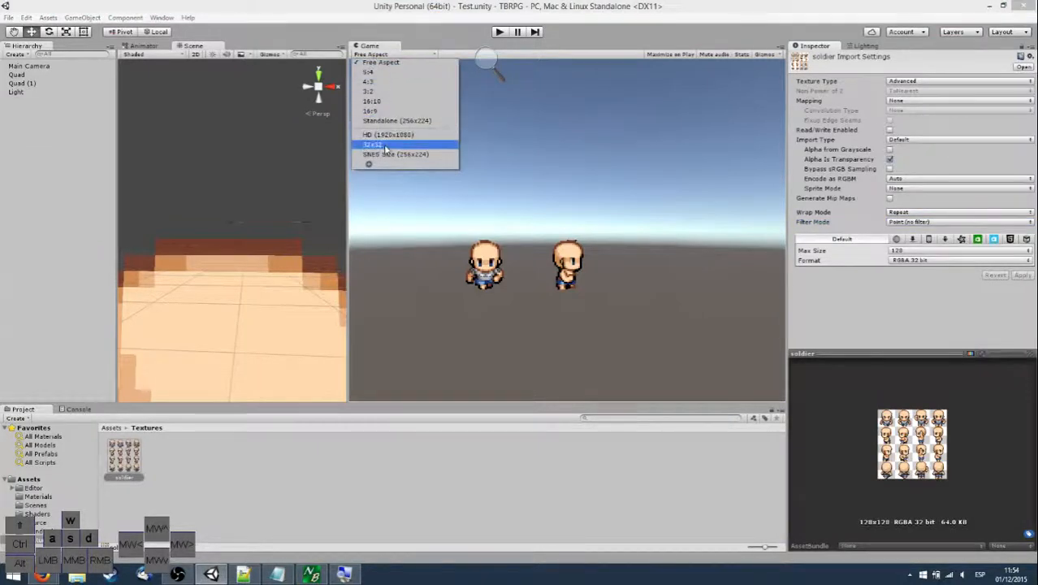
left_click(396, 155)
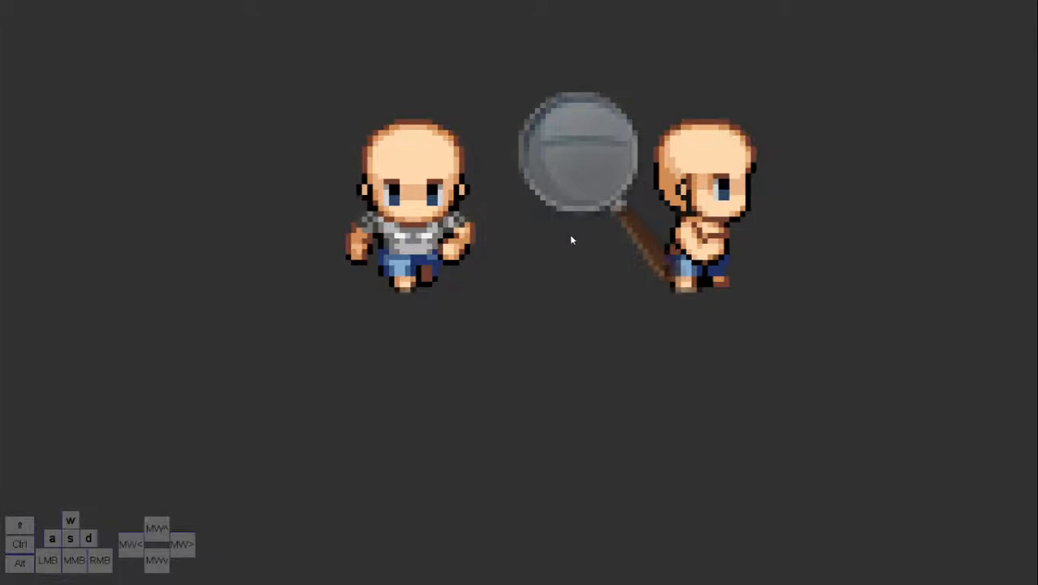
mouse_move(588, 259)
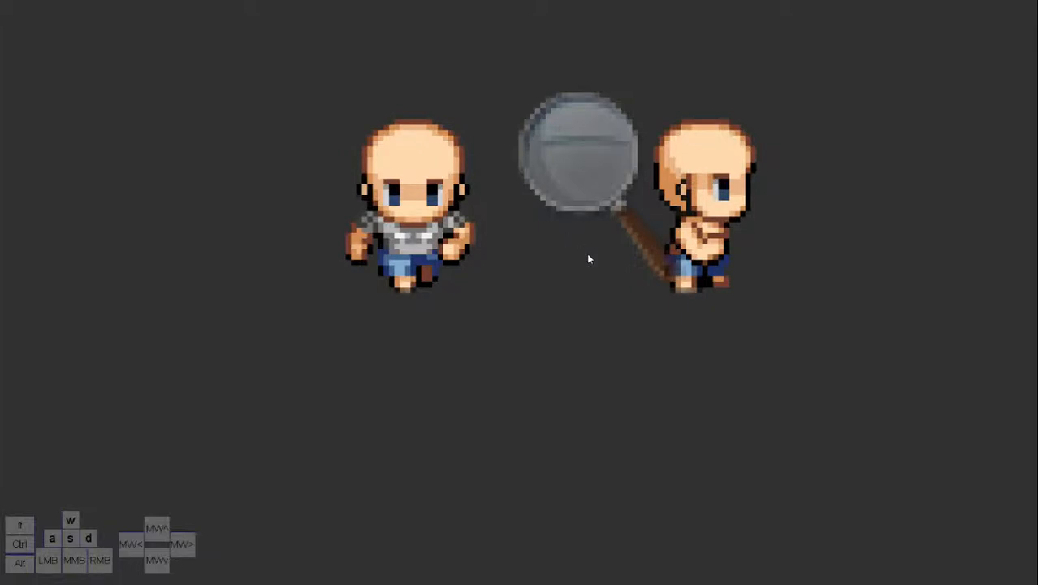
scroll("down", 3)
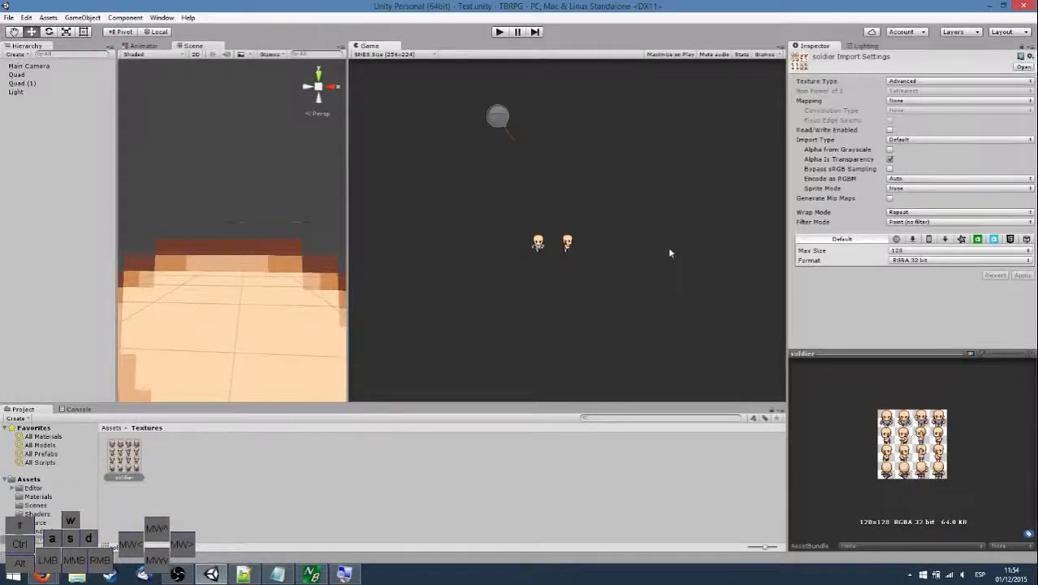
mouse_move(526, 237)
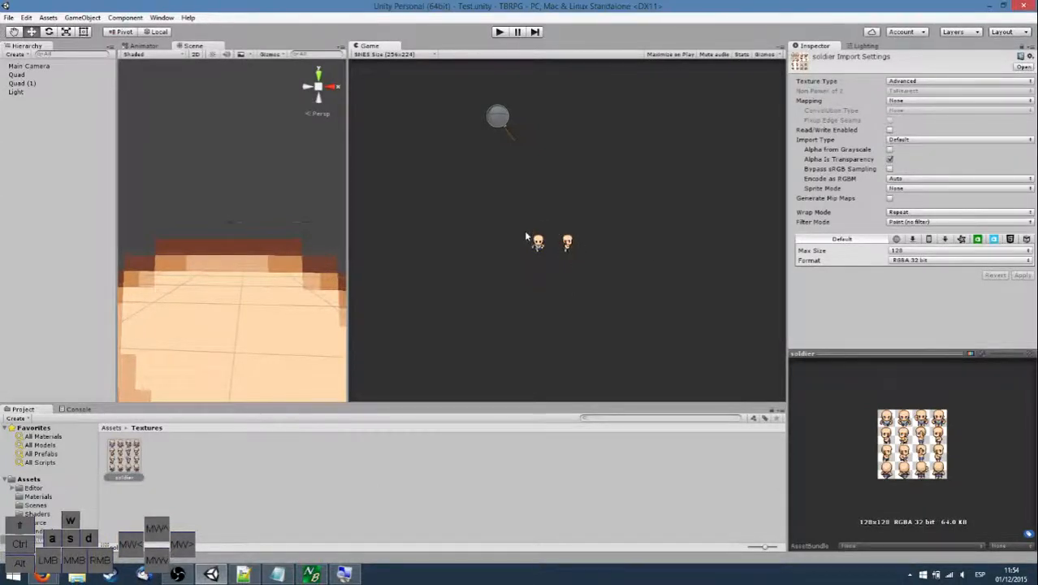
mouse_move(536, 202)
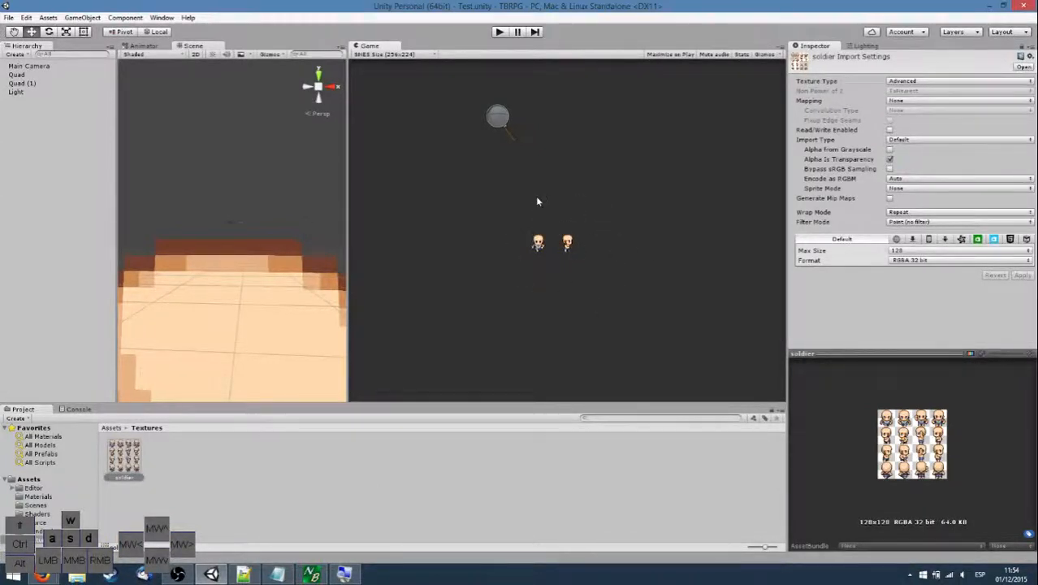
mouse_move(578, 276)
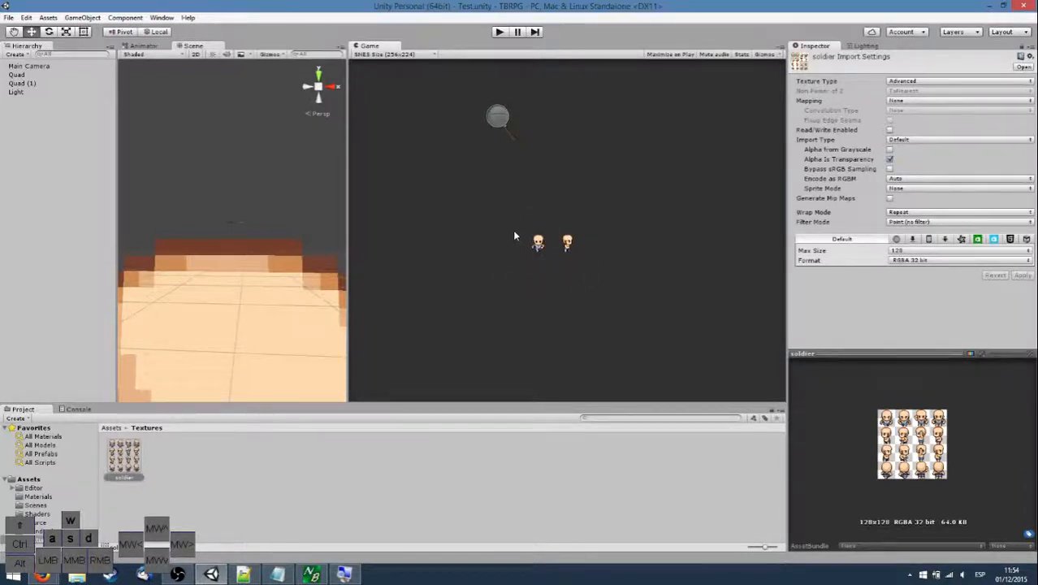
mouse_move(732, 256)
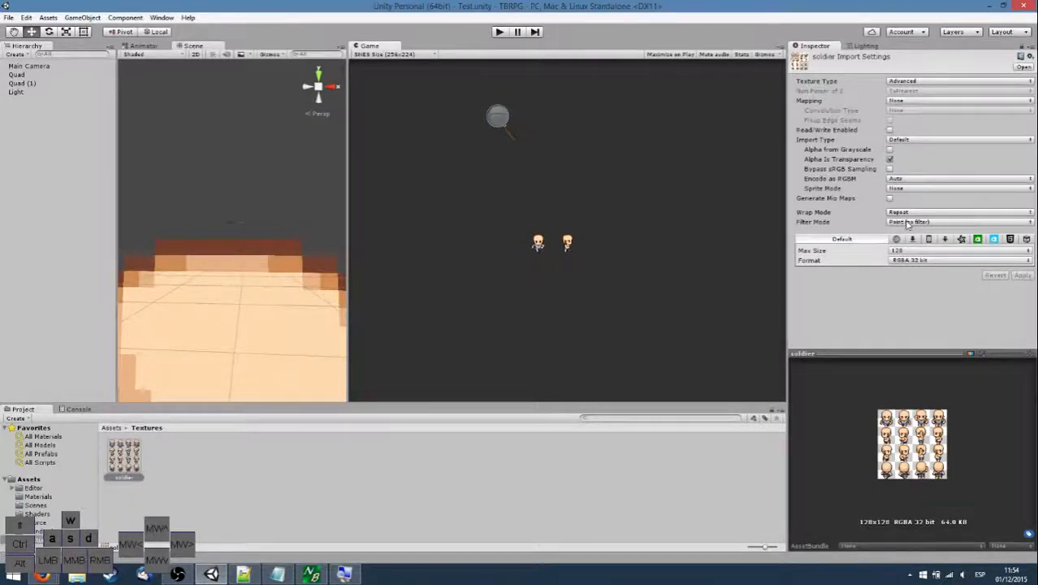
left_click(958, 221)
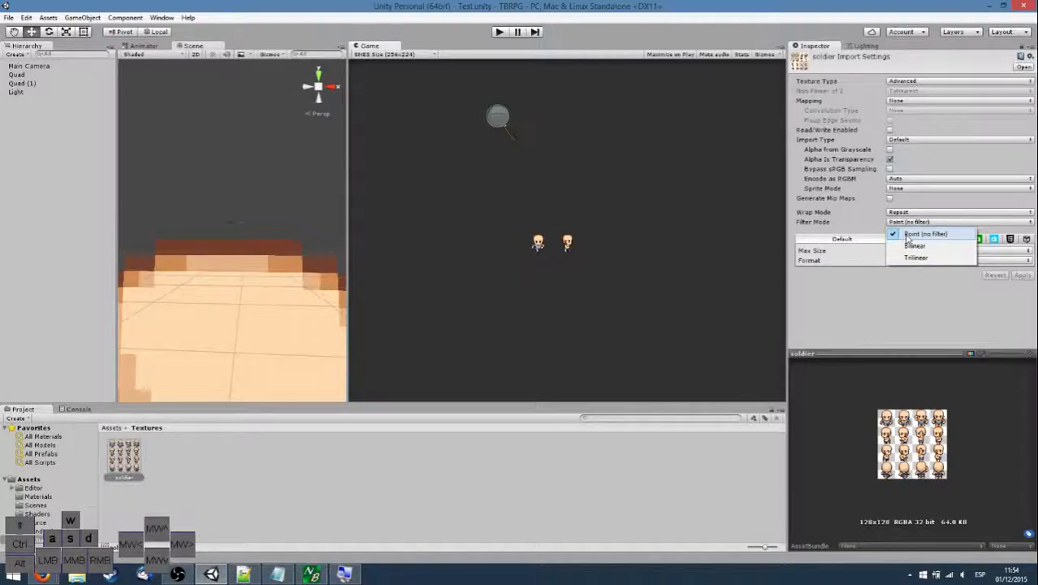
left_click(924, 233)
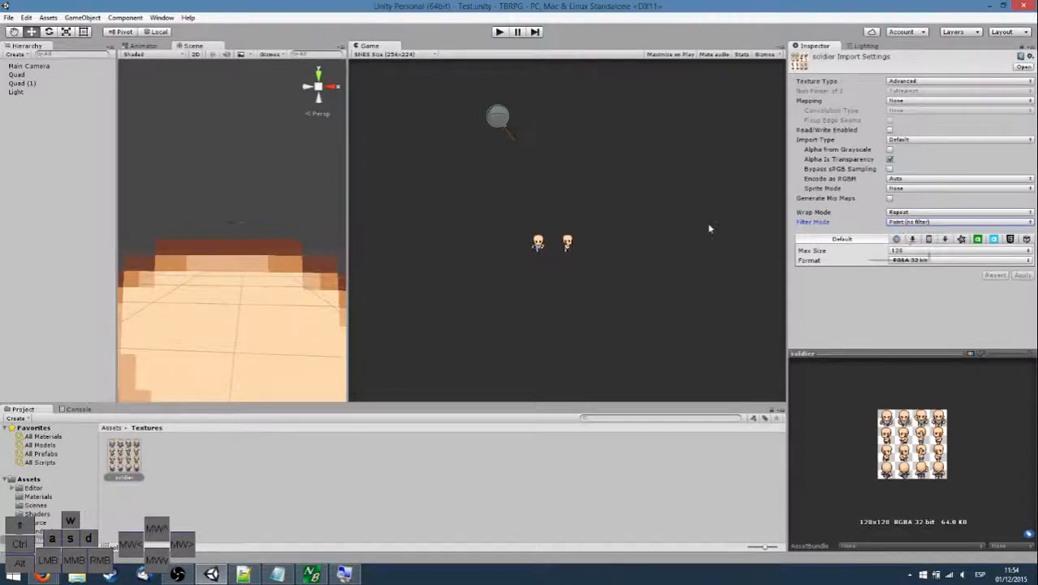